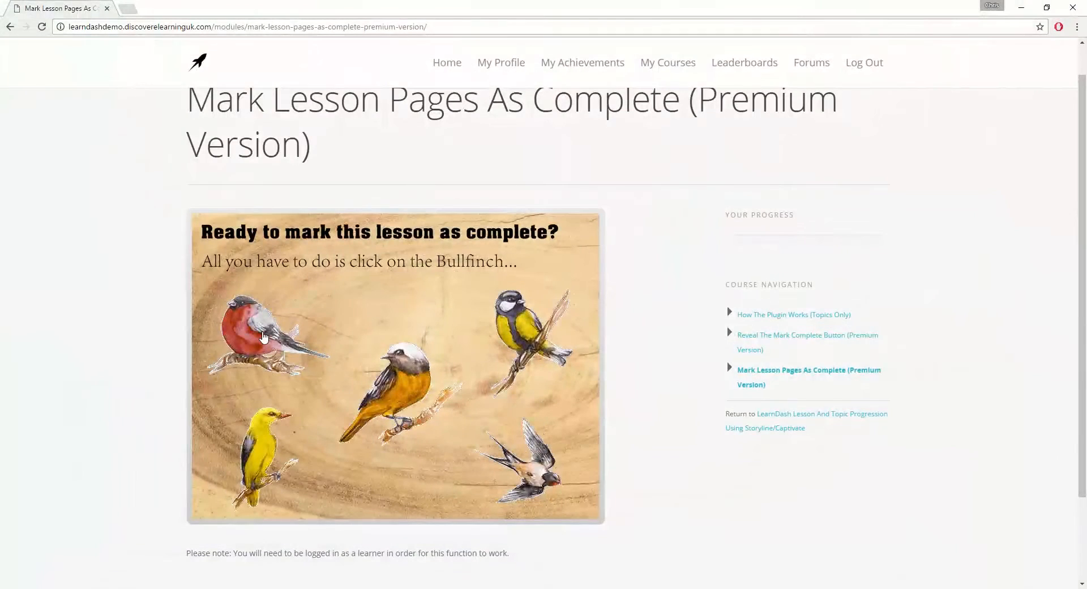
- Advance the lesson presentation to its final slide, then go to My Courses
{"action": "left_click", "coordinate": [259, 336]}
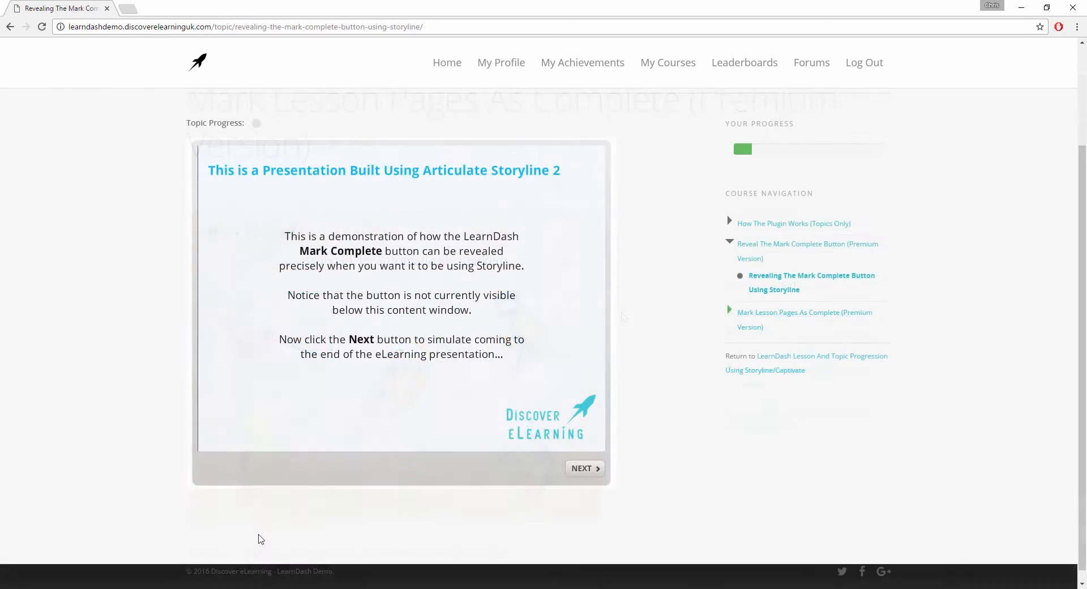
{"action": "left_click", "coordinate": [583, 468]}
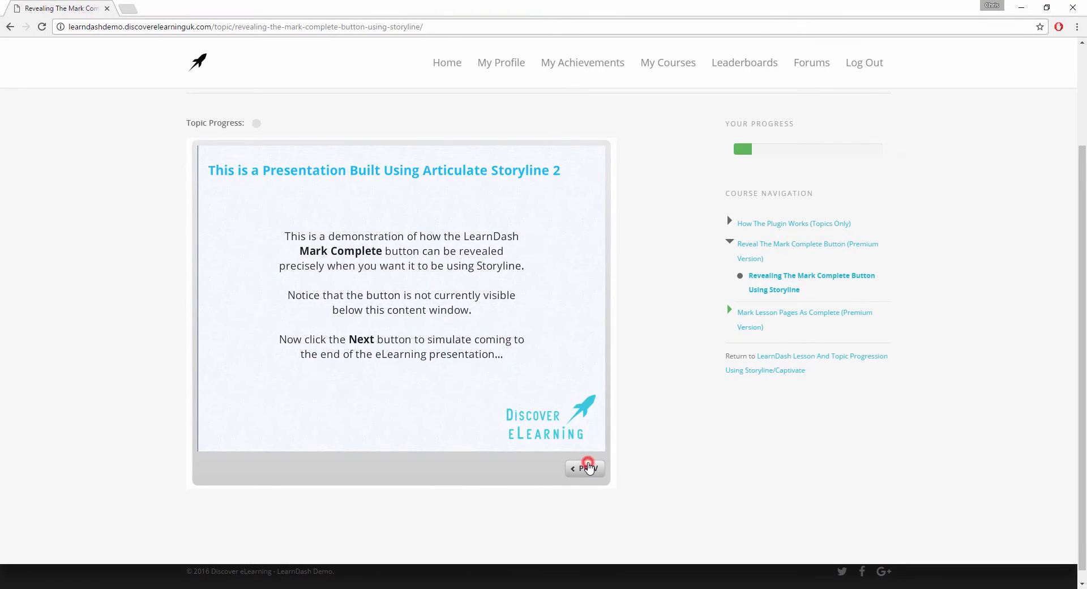
{"action": "left_click", "coordinate": [587, 464]}
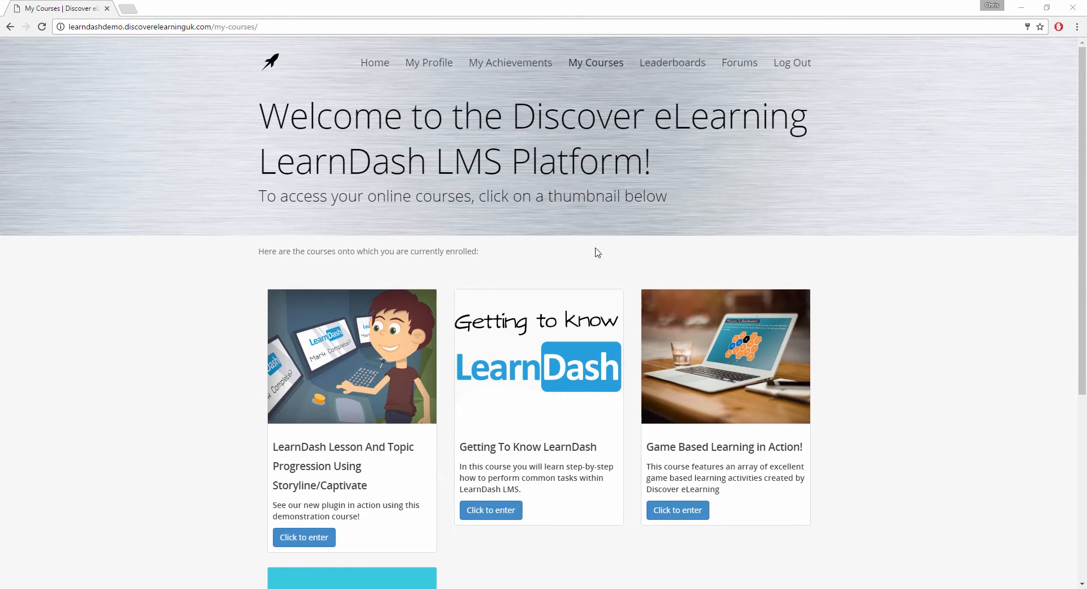
- Open the Lesson And Topic Progression course, then its module 3, Mark Lesson Pages As Complete
{"action": "left_click", "coordinate": [330, 352]}
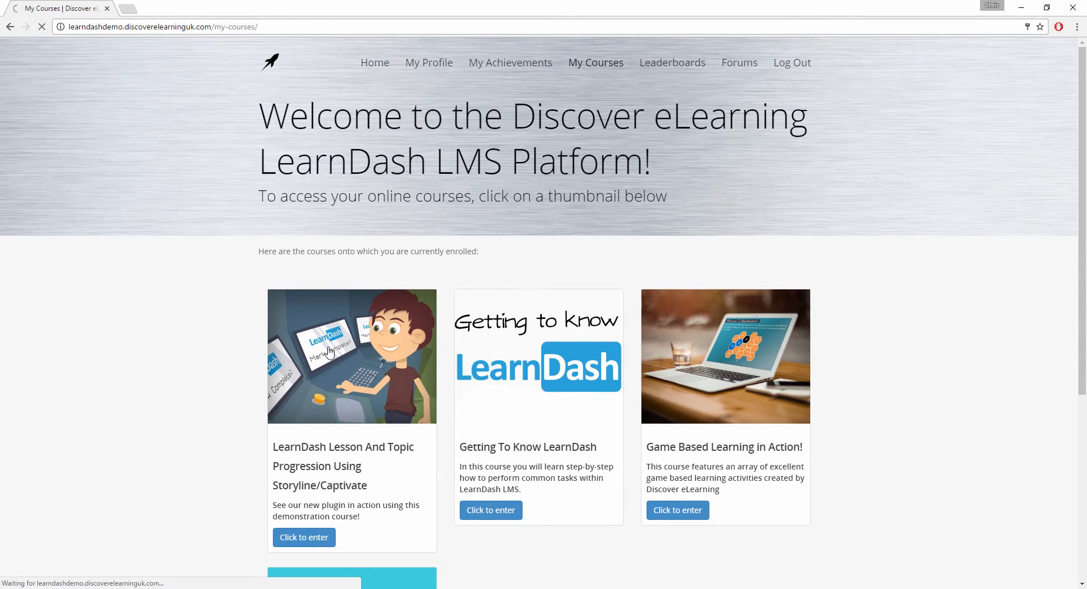
{"action": "left_click", "coordinate": [303, 536]}
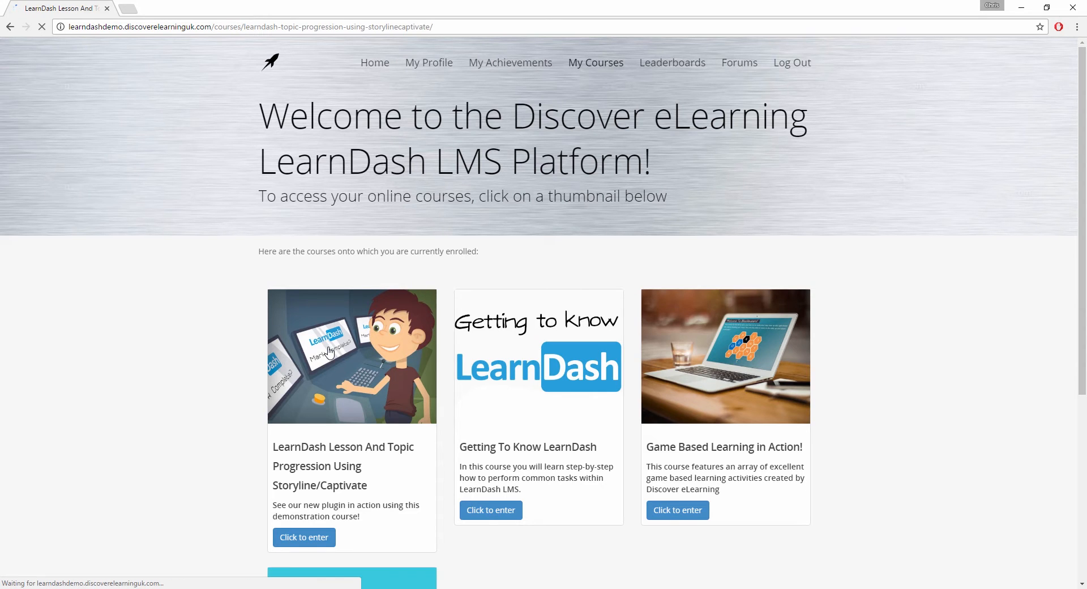
{"action": "left_click", "coordinate": [303, 537]}
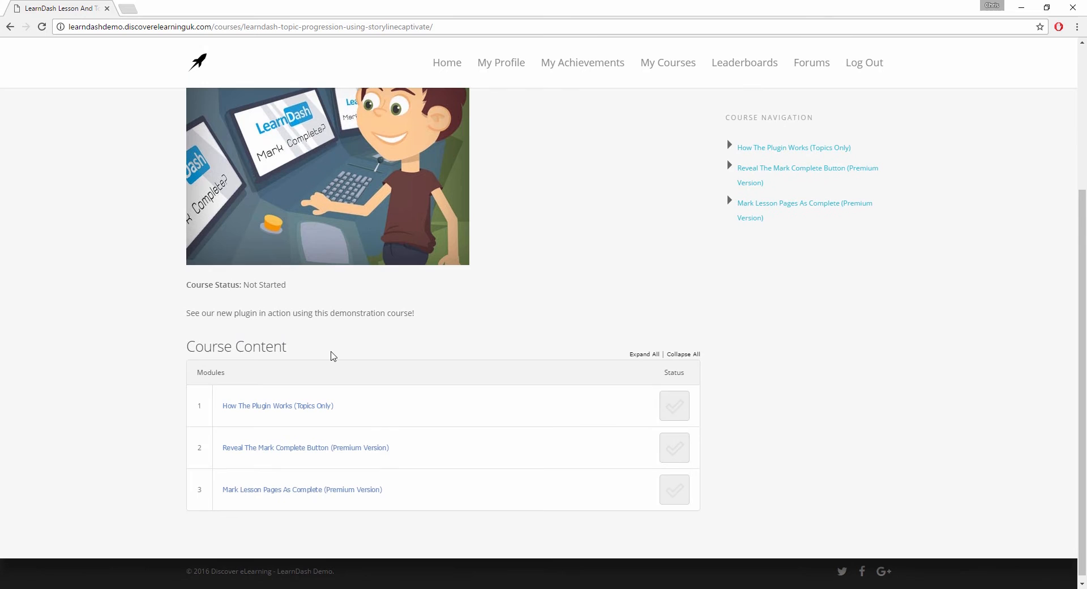
{"action": "mouse_move", "coordinate": [308, 499]}
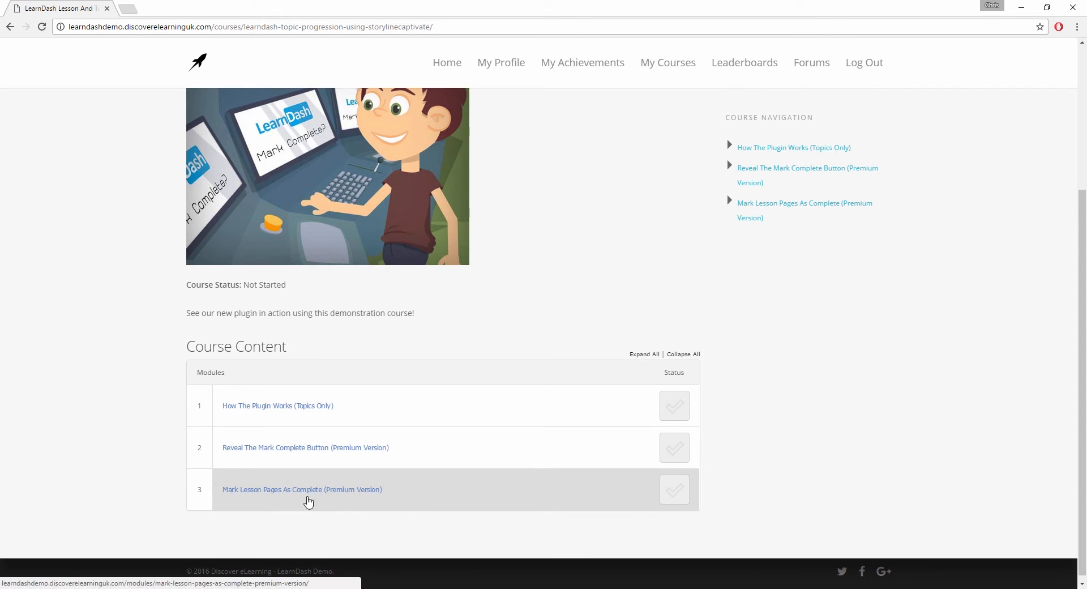
{"action": "left_click", "coordinate": [302, 489]}
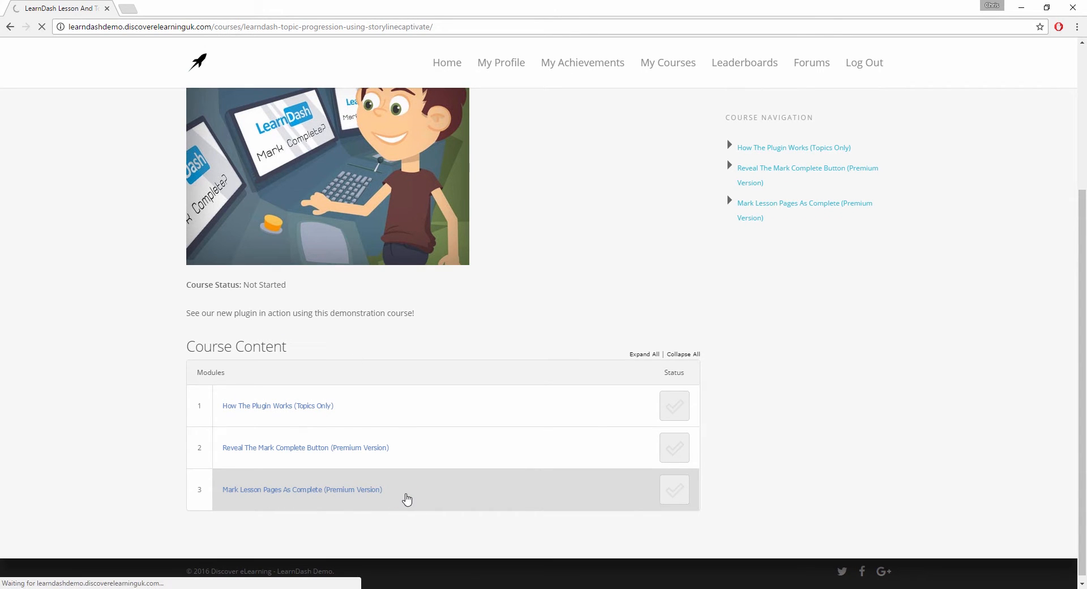
{"action": "left_click", "coordinate": [303, 489]}
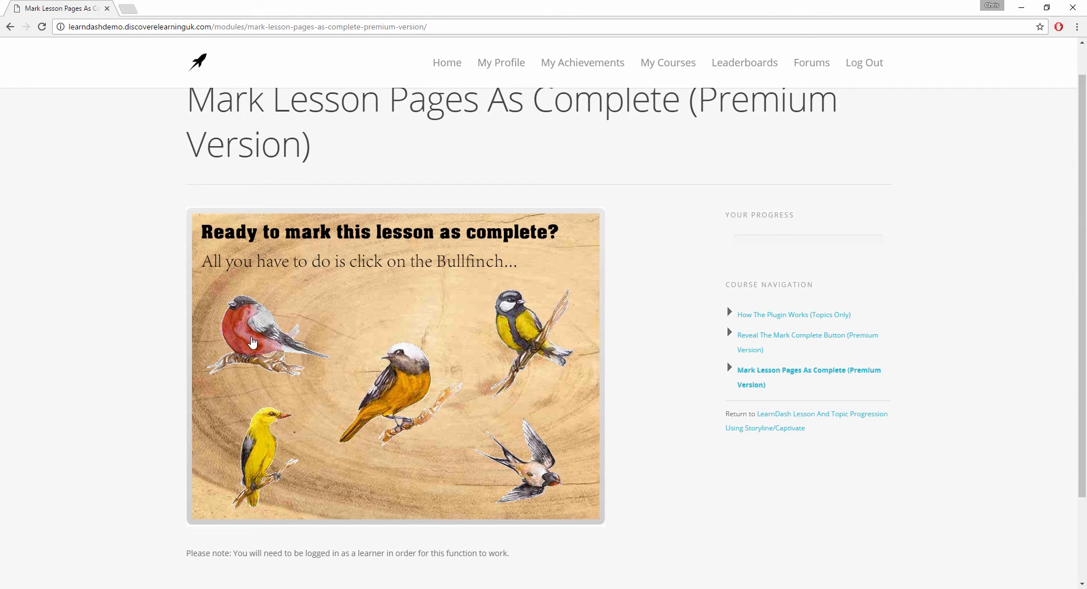
- Select the Bullfinch to auto-complete the lesson, then scroll down to Course Content
{"action": "left_click", "coordinate": [253, 339]}
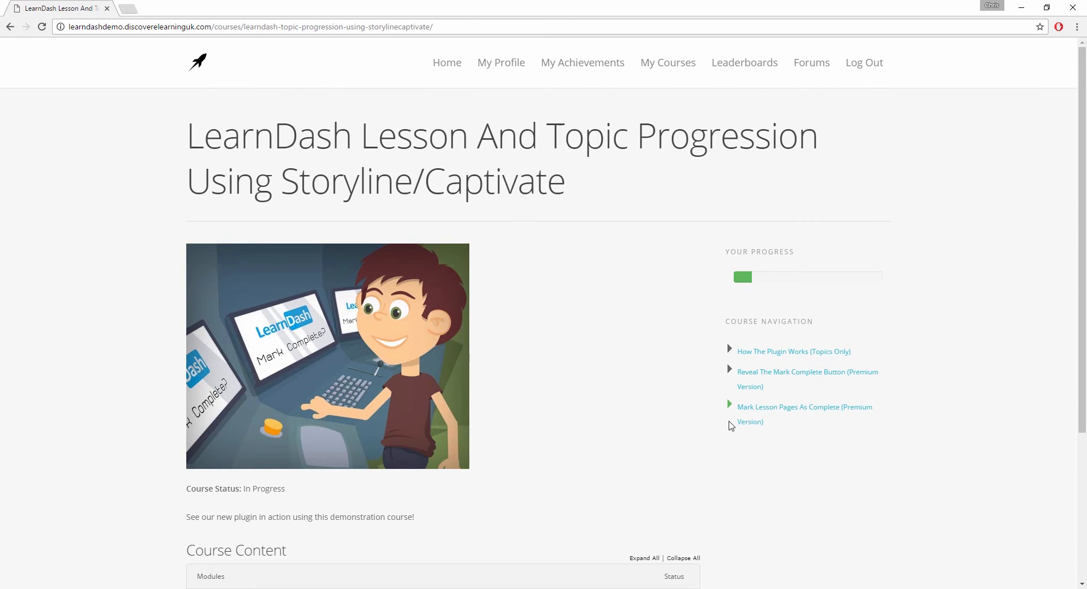
{"action": "scroll", "scroll_direction": "down", "scroll_amount": 3}
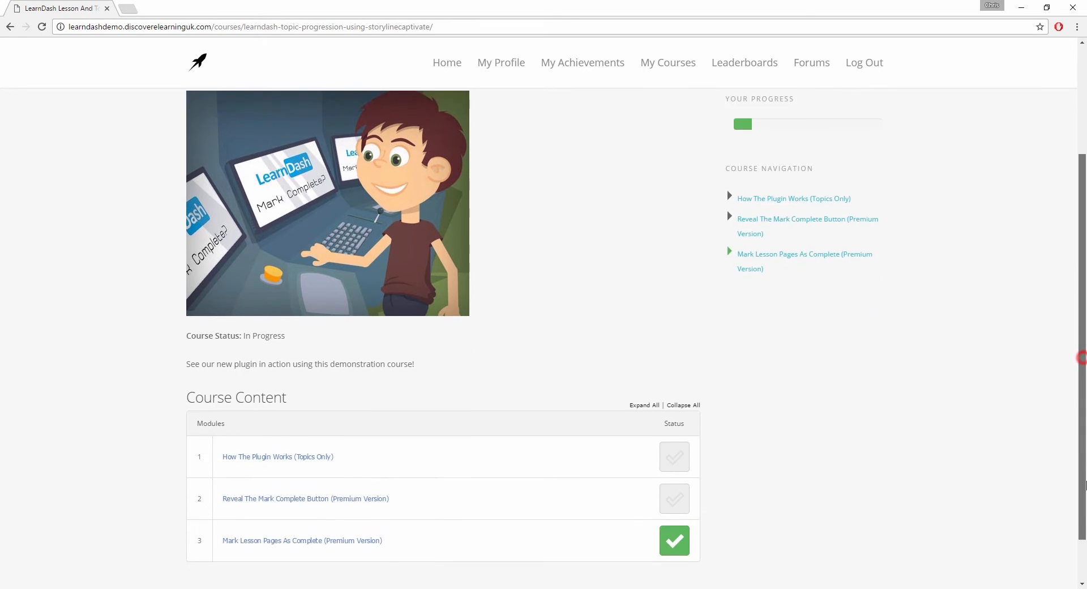
{"action": "scroll", "scroll_direction": "down", "scroll_amount": 3}
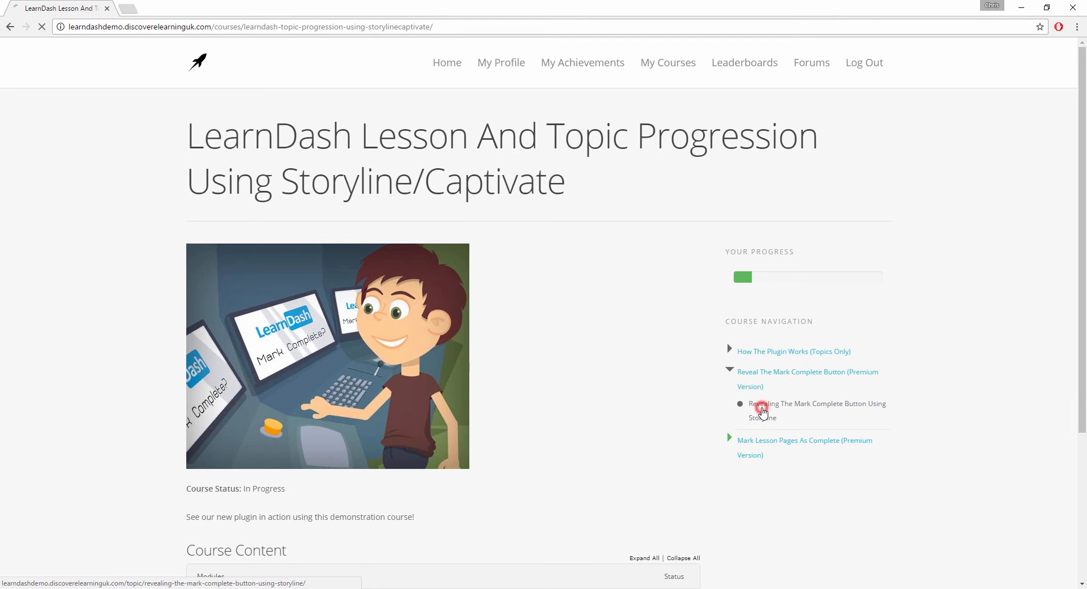
- Open the Revealing The Mark Complete Button Using Storyline topic and scroll to its presentation
{"action": "left_click", "coordinate": [816, 410]}
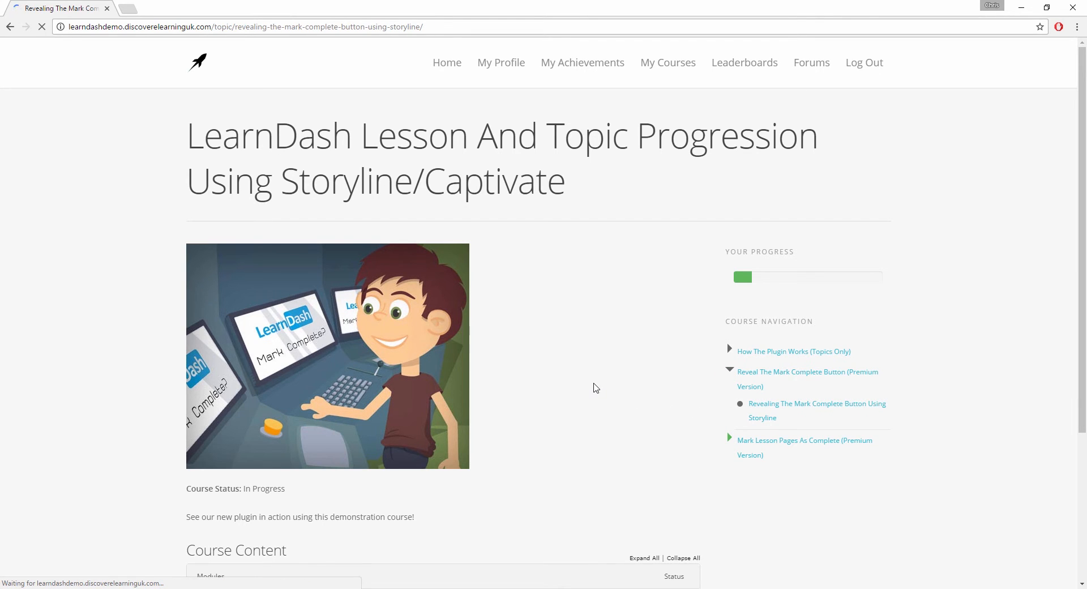
{"action": "left_click", "coordinate": [816, 409]}
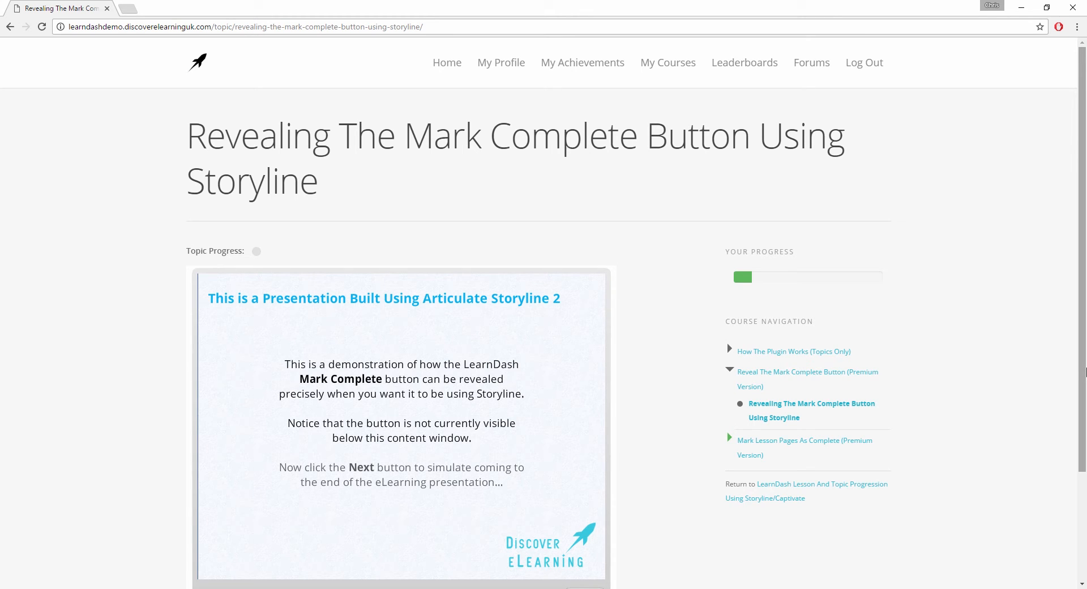
{"action": "scroll", "scroll_direction": "down", "scroll_amount": 3}
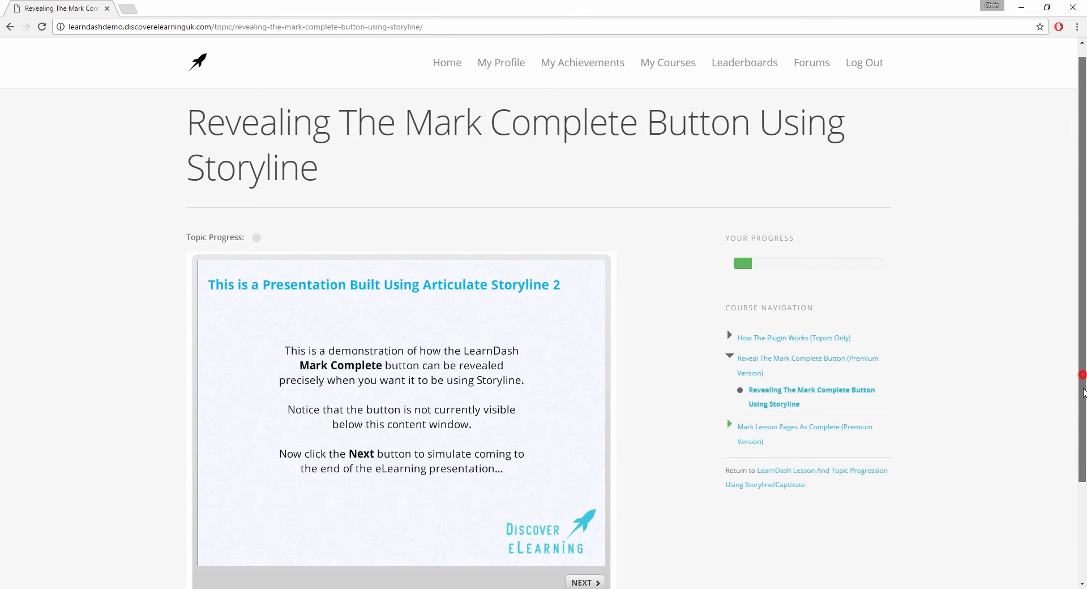
{"action": "scroll", "scroll_direction": "down", "scroll_amount": 3}
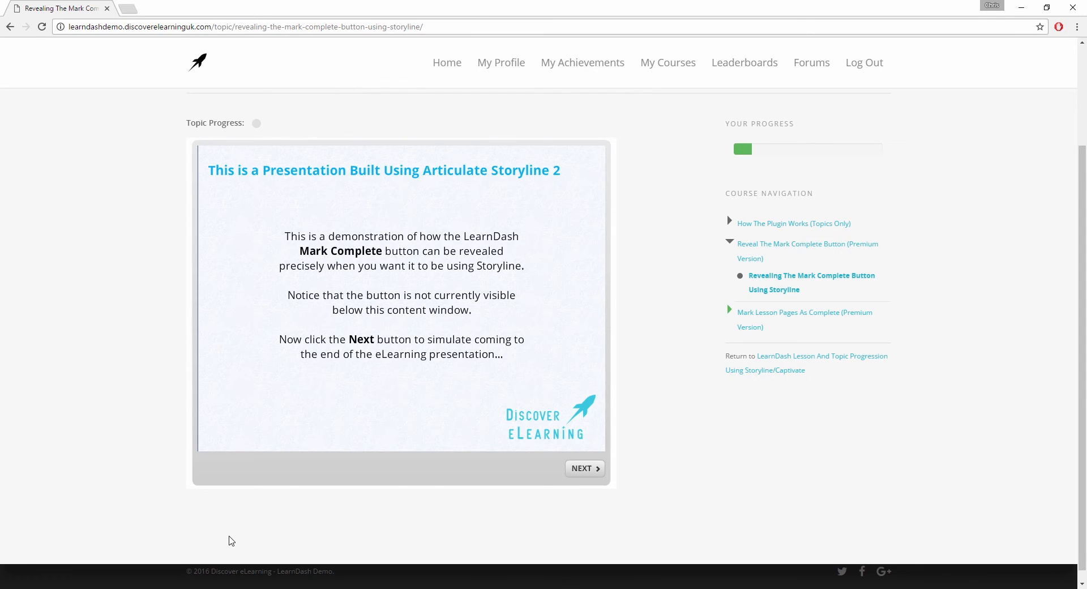
{"action": "mouse_move", "coordinate": [419, 512]}
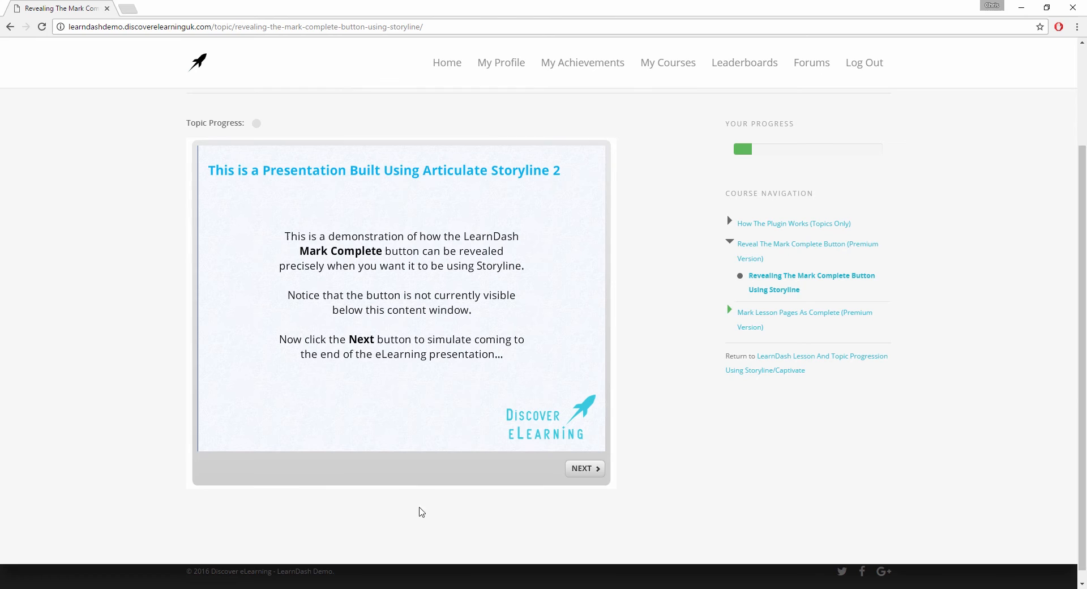
{"action": "mouse_move", "coordinate": [584, 468]}
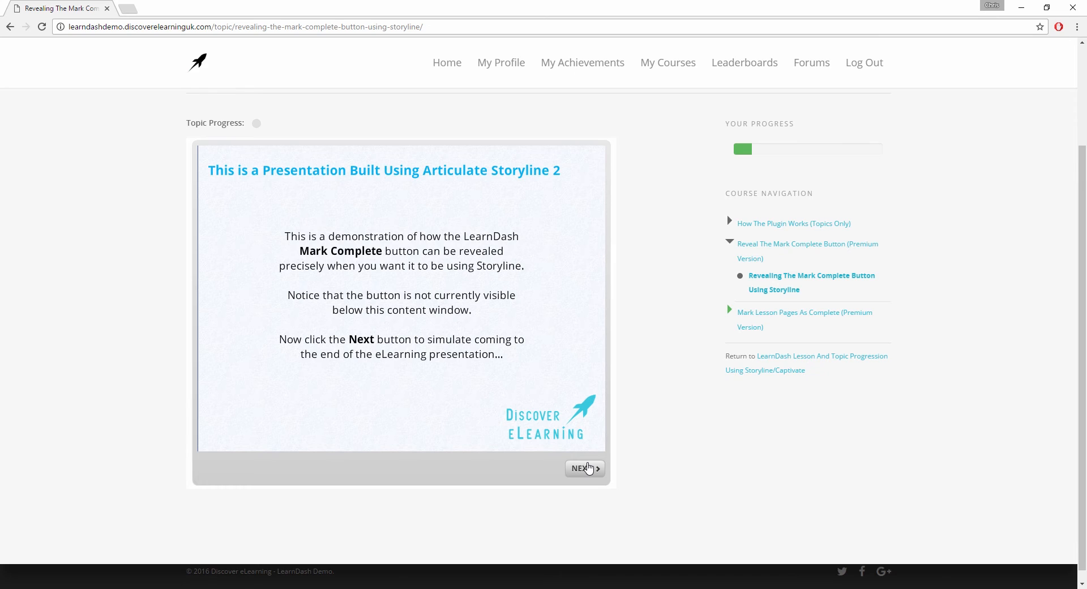
- Advance the Storyline presentation to its final slide, then return to the first
{"action": "left_click", "coordinate": [583, 468]}
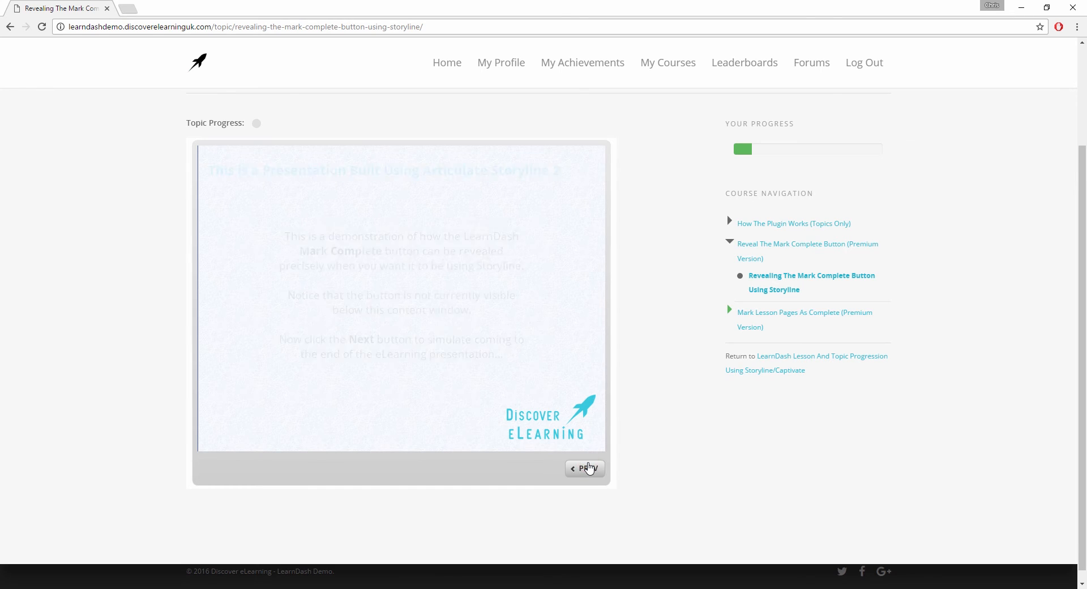
{"action": "left_click", "coordinate": [584, 468]}
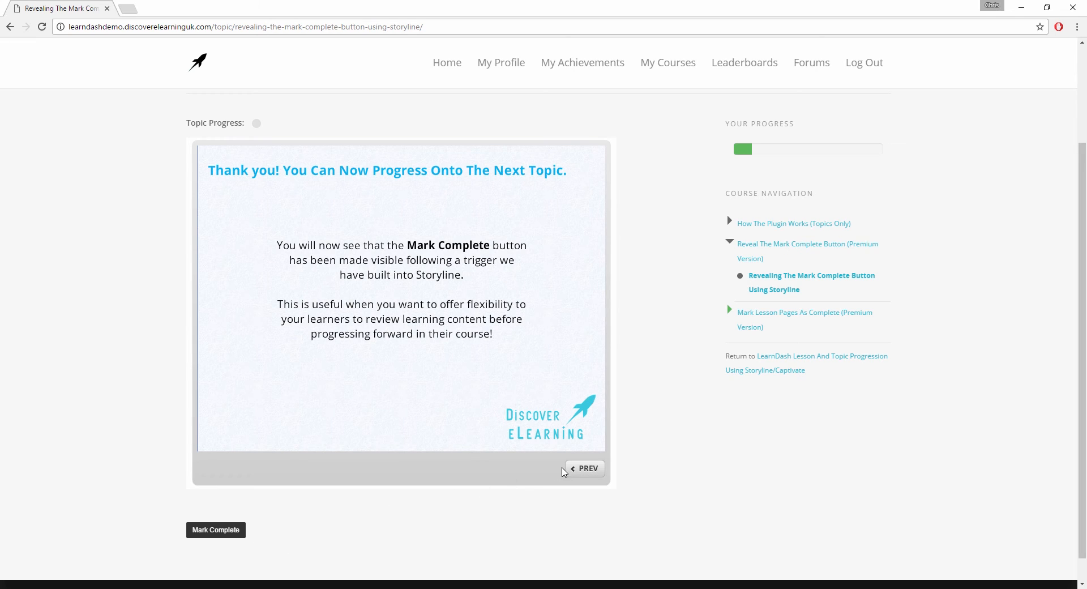
{"action": "left_click", "coordinate": [584, 468]}
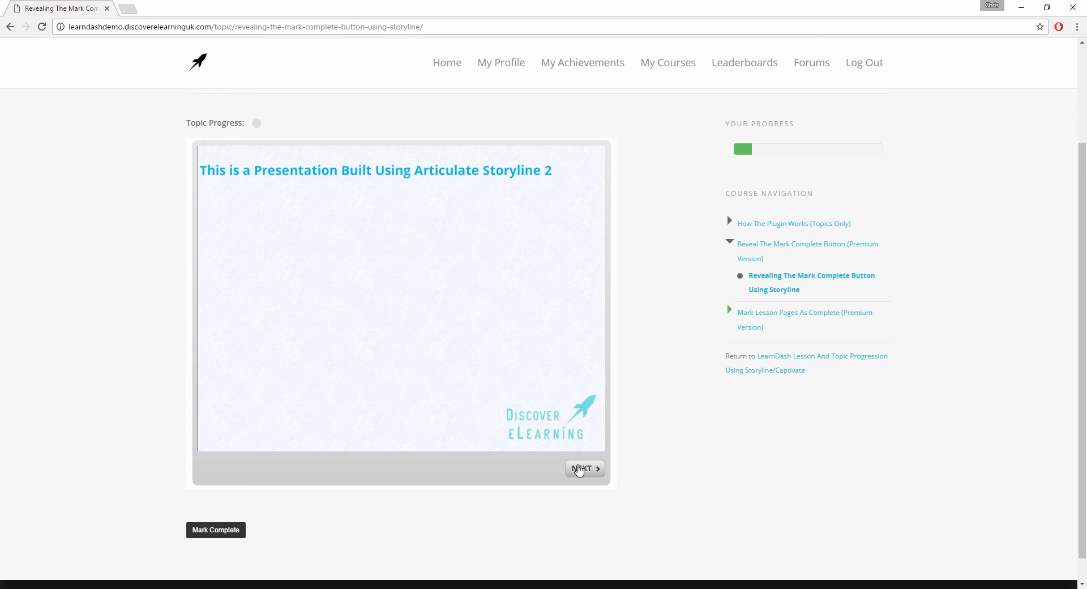
{"action": "left_click", "coordinate": [583, 468]}
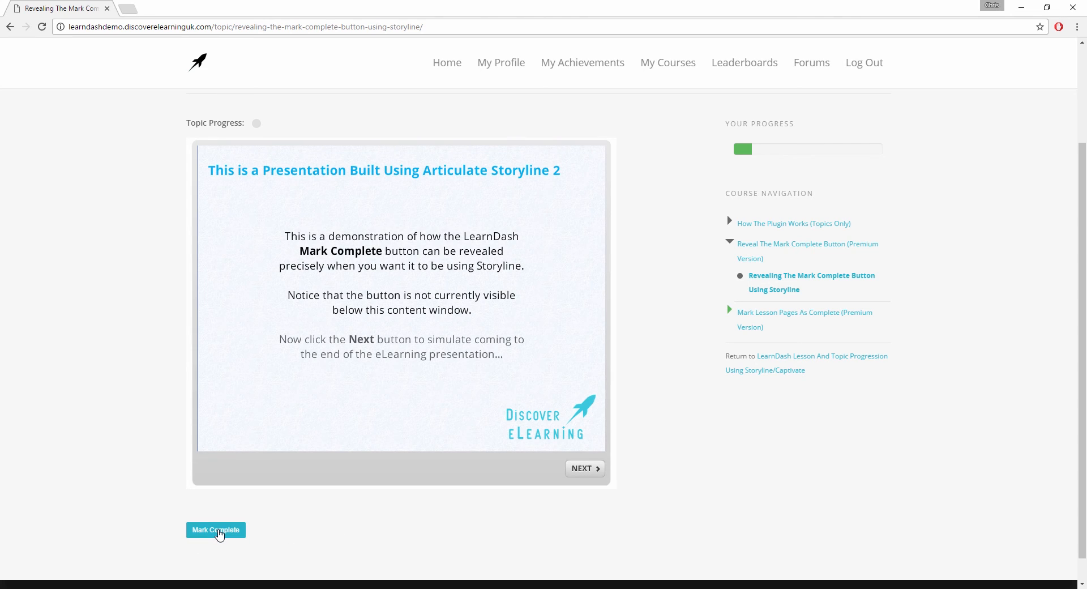
- Mark the Revealing The Mark Complete Button topic as complete
{"action": "left_click", "coordinate": [216, 530]}
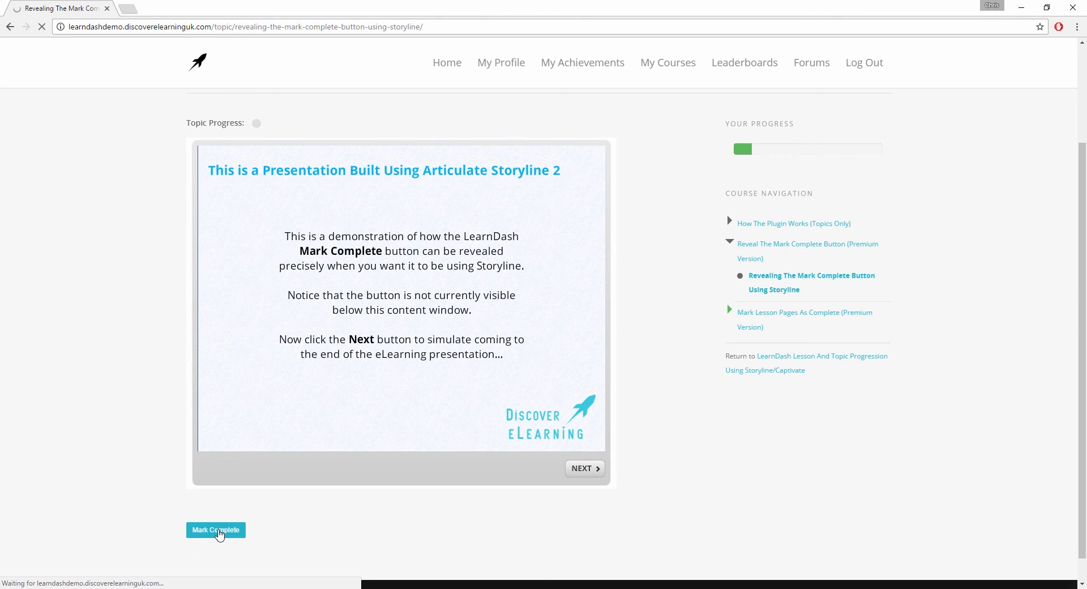
{"action": "left_click", "coordinate": [215, 529]}
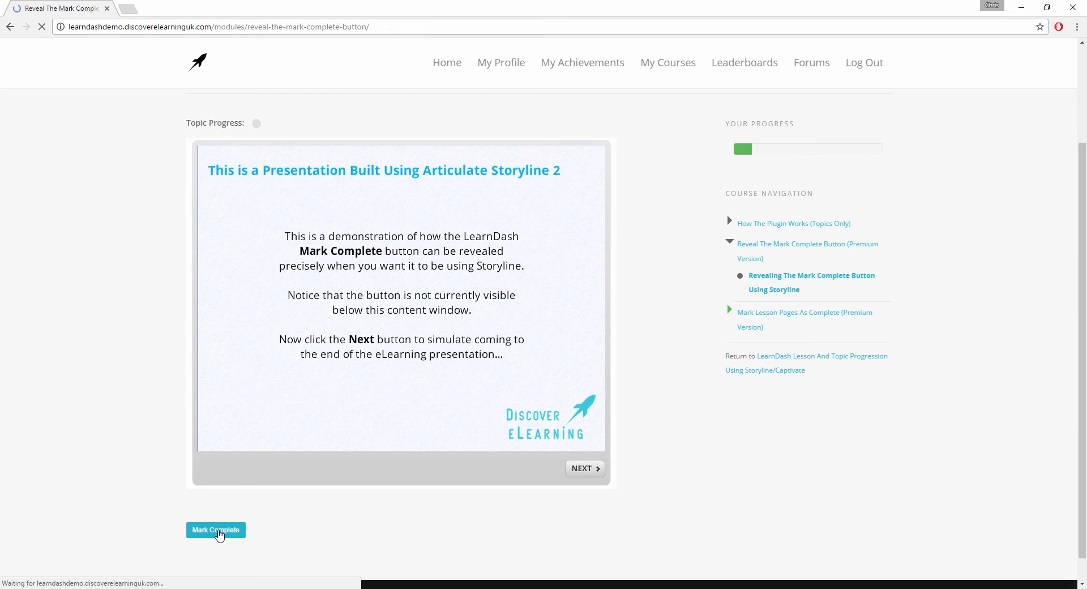
{"action": "left_click", "coordinate": [216, 530]}
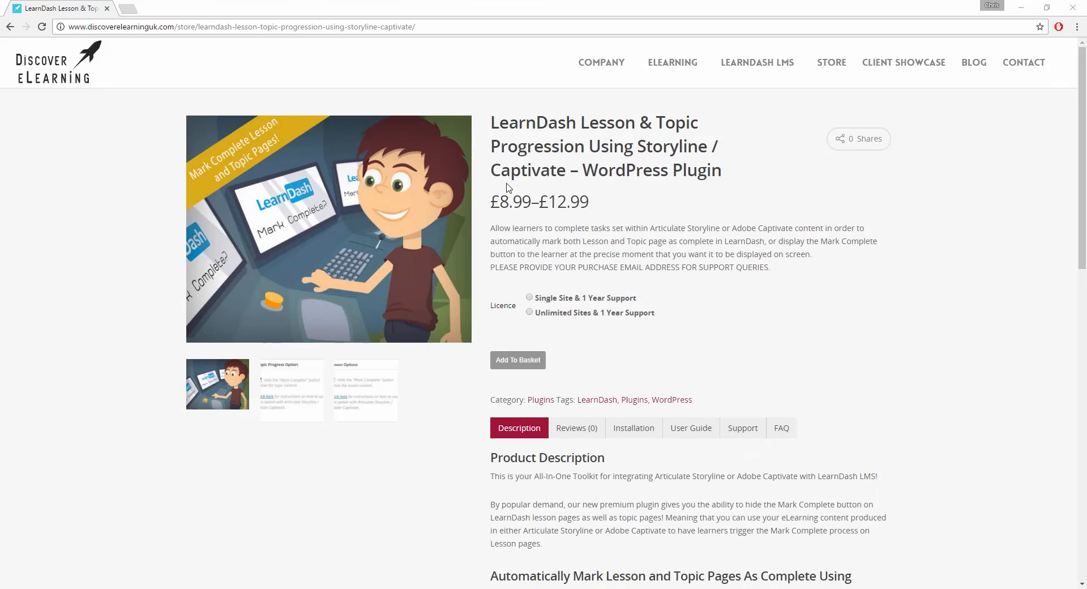
{"action": "mouse_move", "coordinate": [691, 427]}
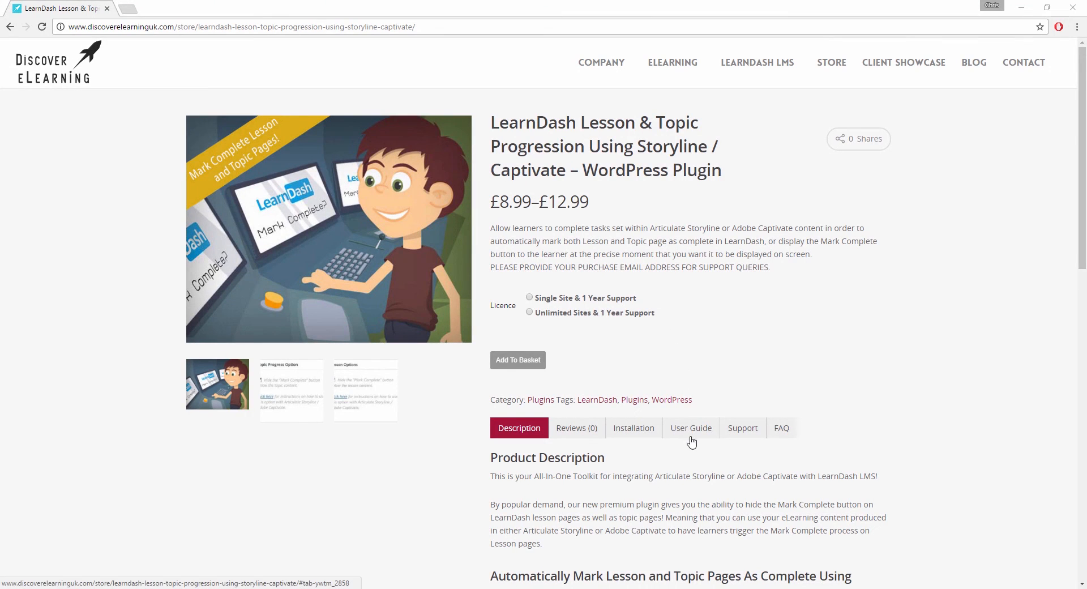
- Show the User Guide tab with the downloadable guide on the plugin's product page
{"action": "left_click", "coordinate": [691, 428]}
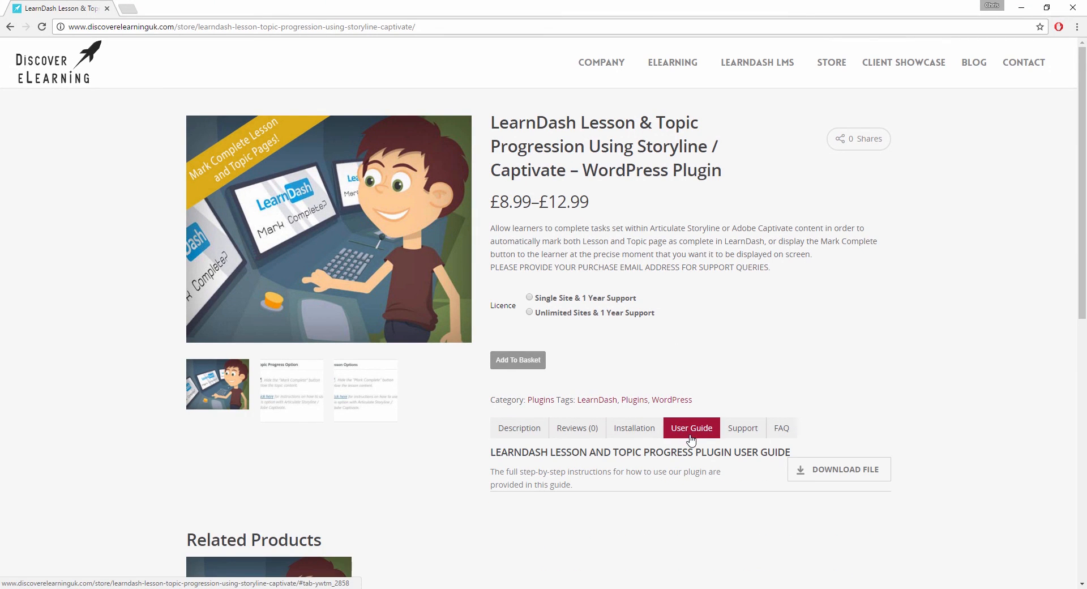
{"action": "mouse_move", "coordinate": [838, 469]}
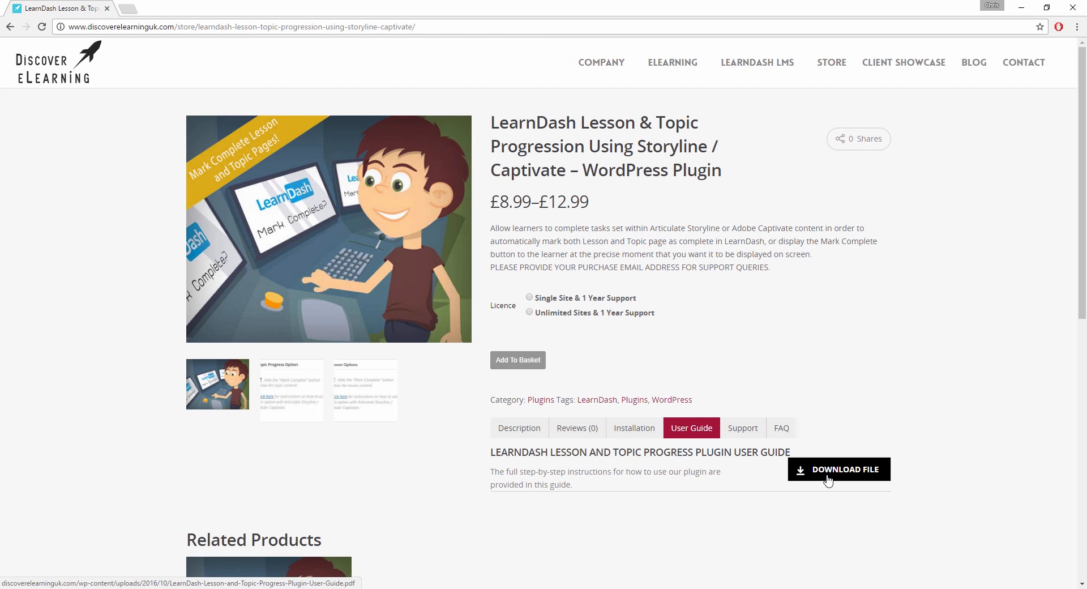